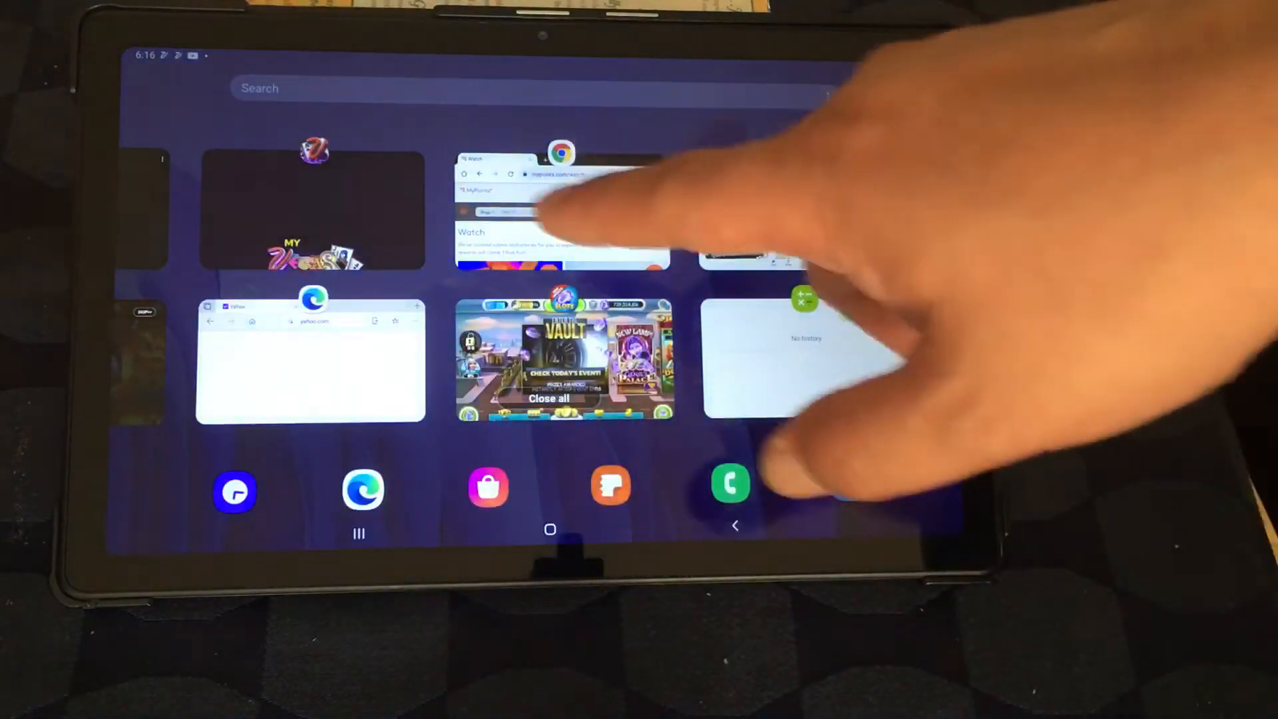
Step: Put the Chrome card showing the Watch page into one half of split screen
left_click(549, 530)
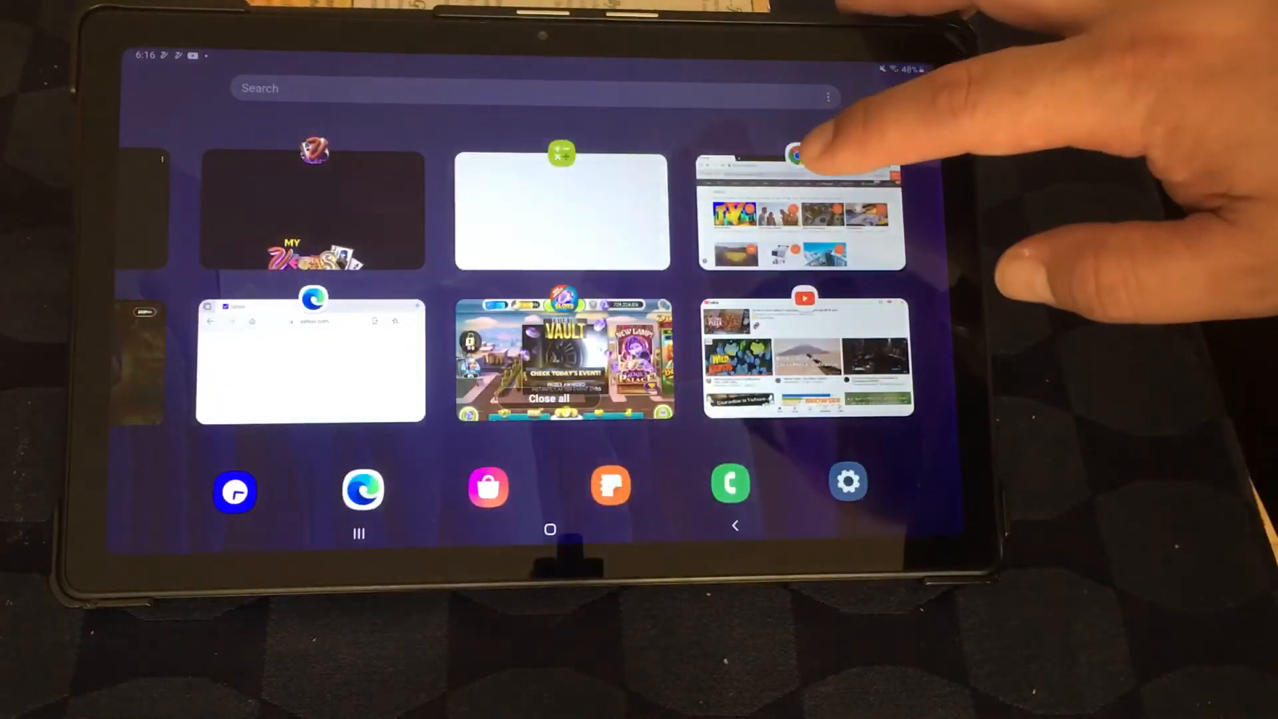
left_click(797, 153)
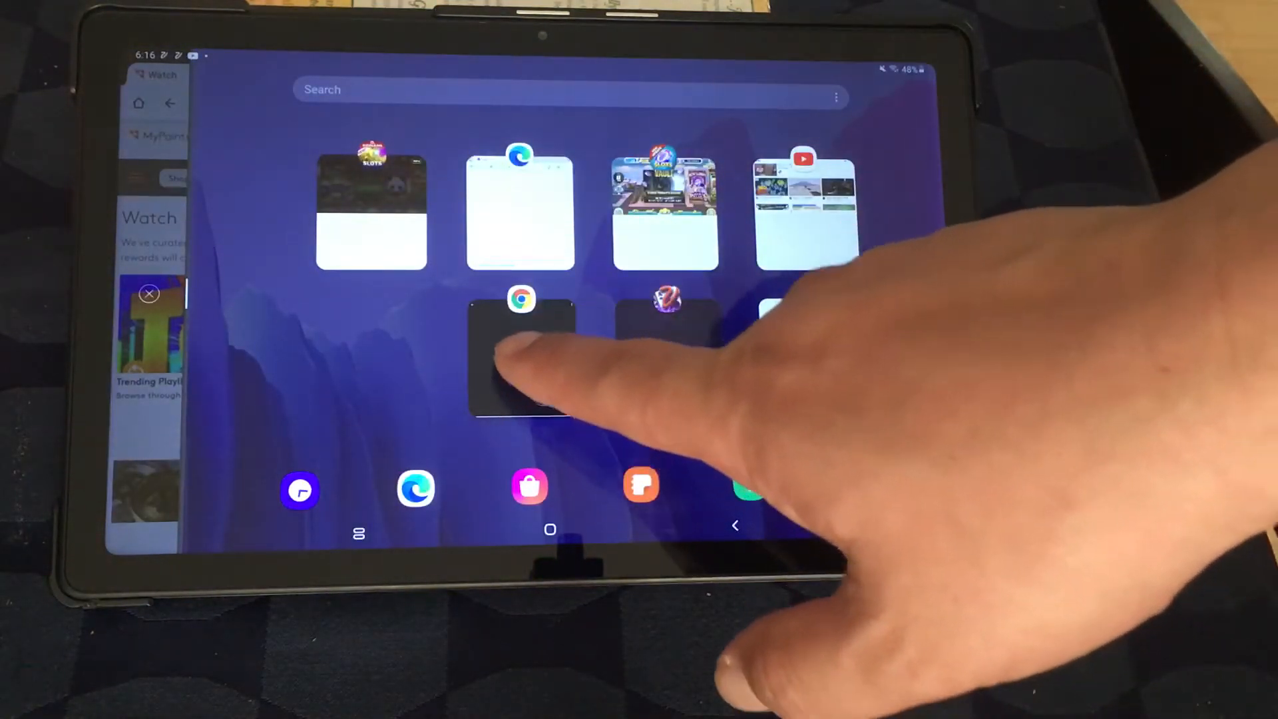
Step: Fill the right half of the split screen with the Edge card
left_click(551, 529)
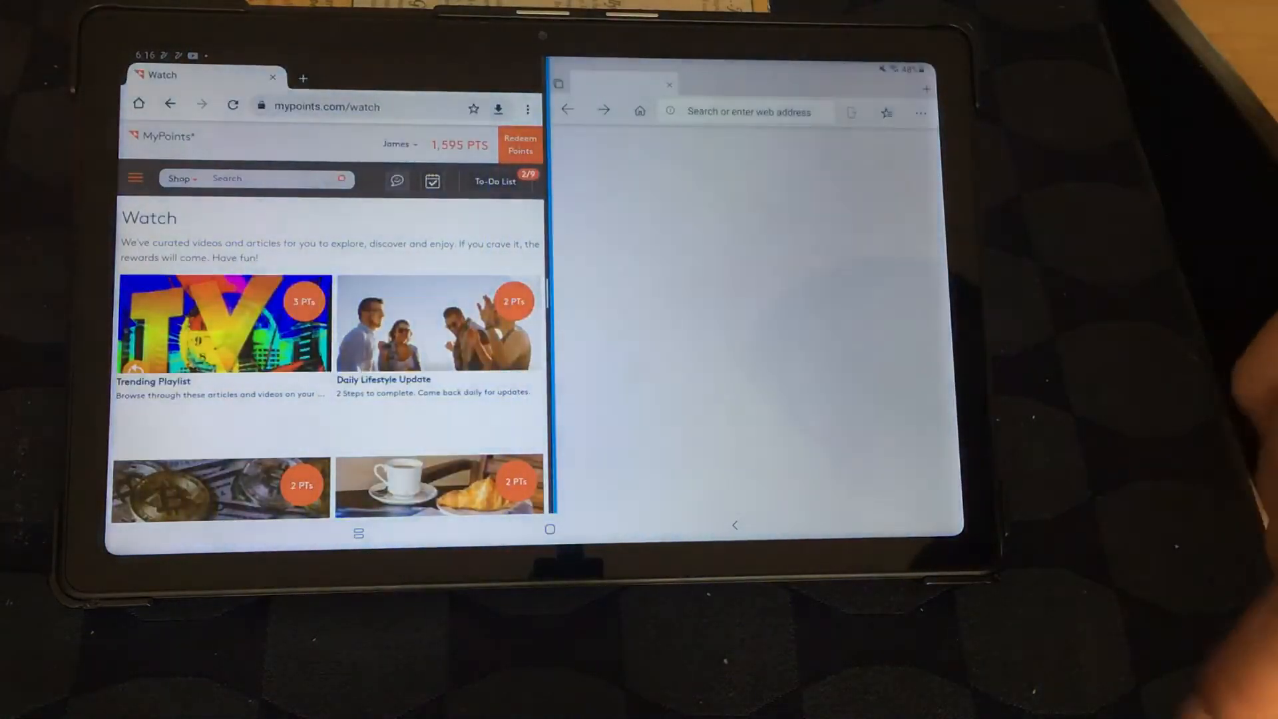
Step: Load yahoo.com in Edge and bring up Chrome's tab actions menu on the new Google tab
type("yahoo.com")
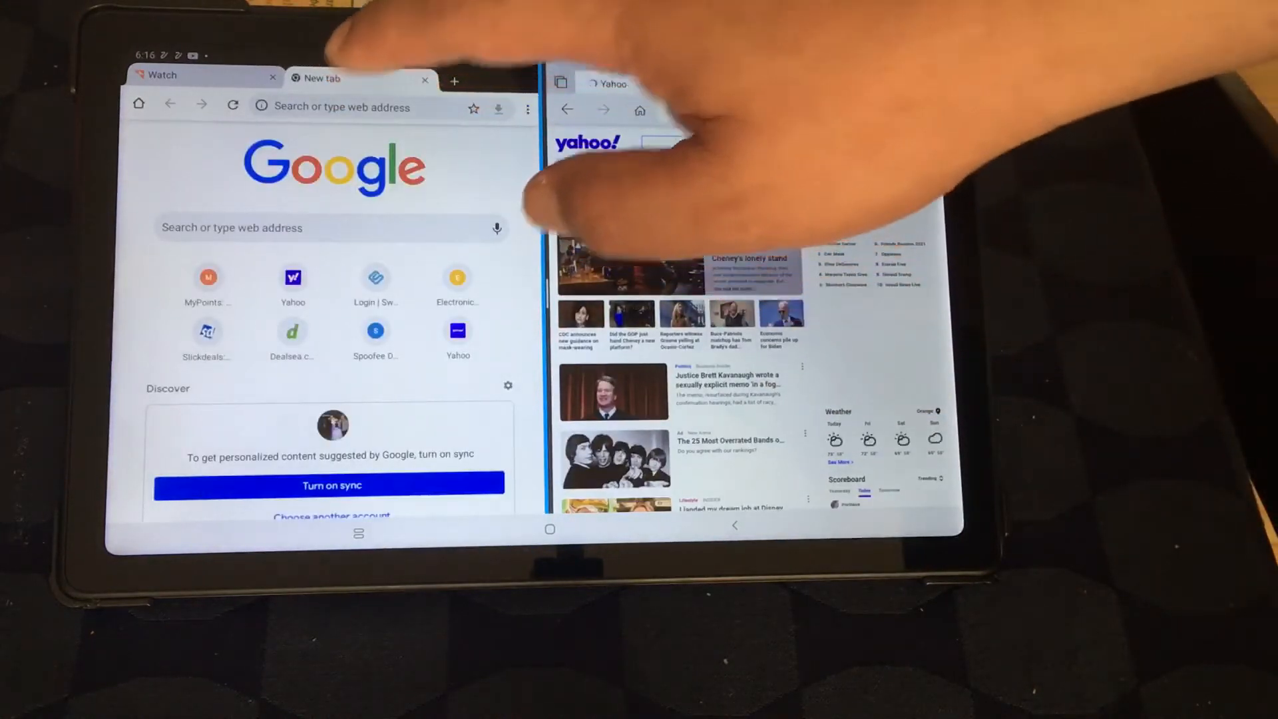
left_click(528, 109)
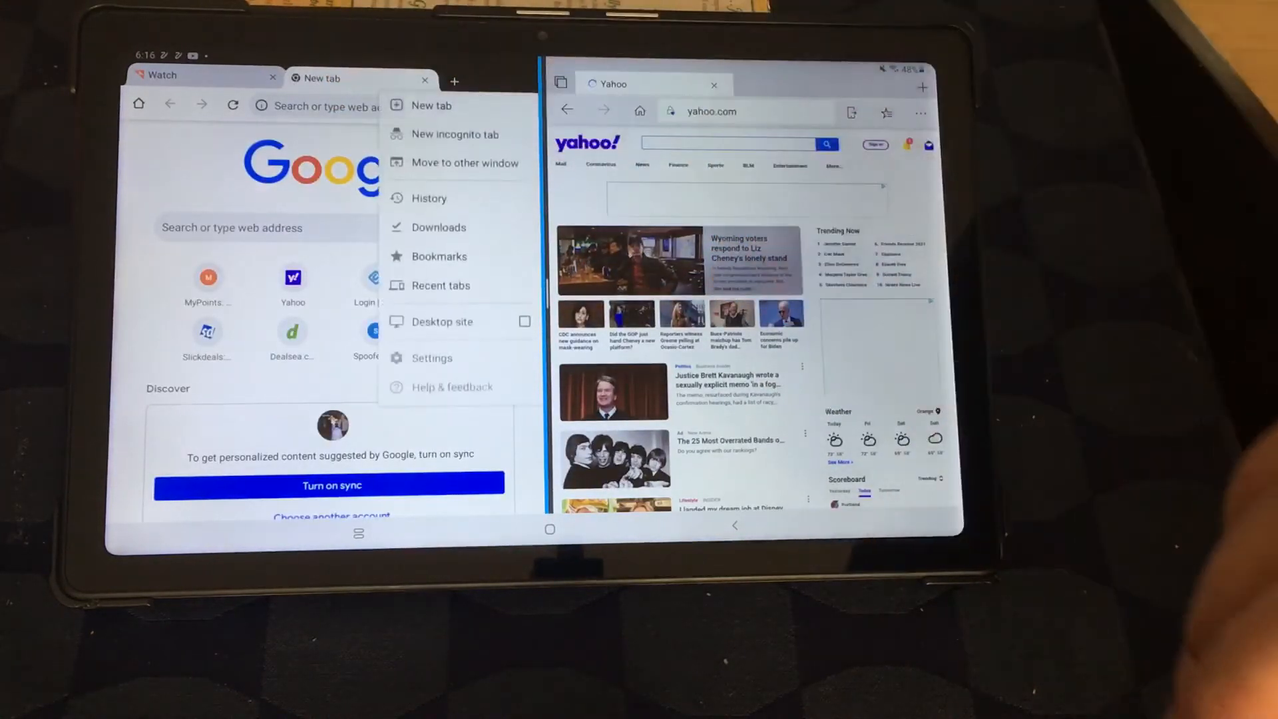